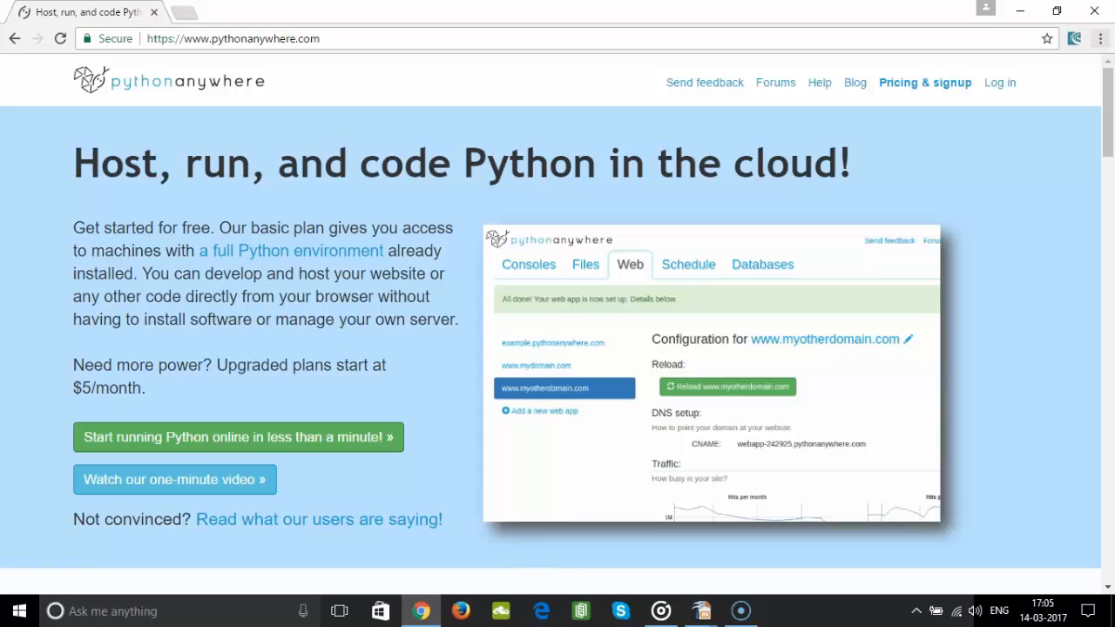
{"action": "mouse_move", "coordinate": [237, 435]}
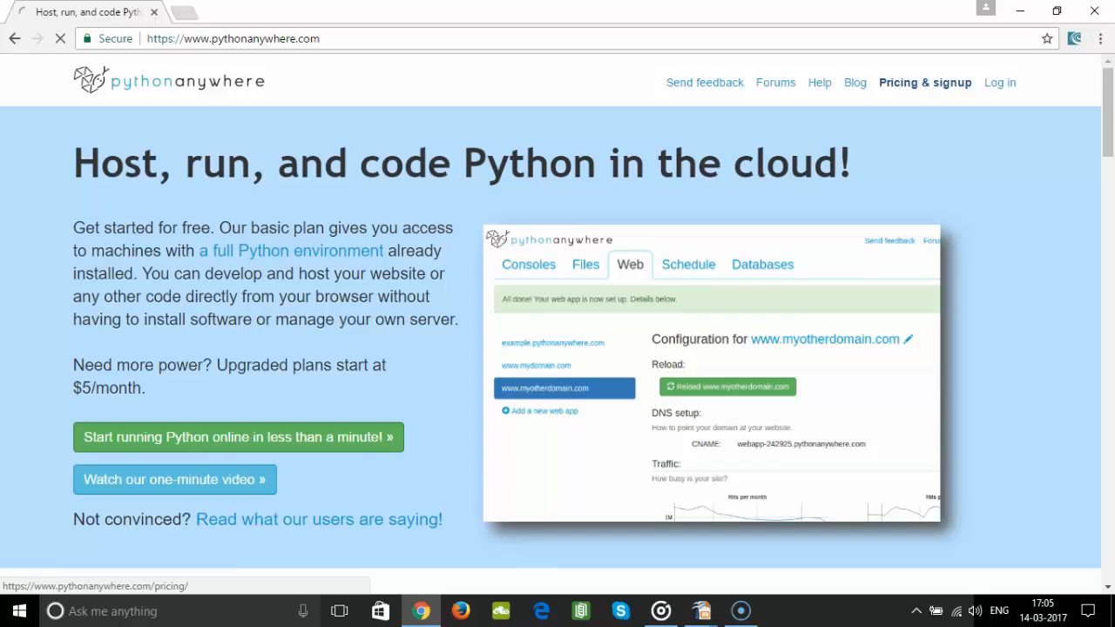
- Show PythonAnywhere's Plans and pricing page with the free Beginner account and paid plans
{"action": "left_click", "coordinate": [923, 81]}
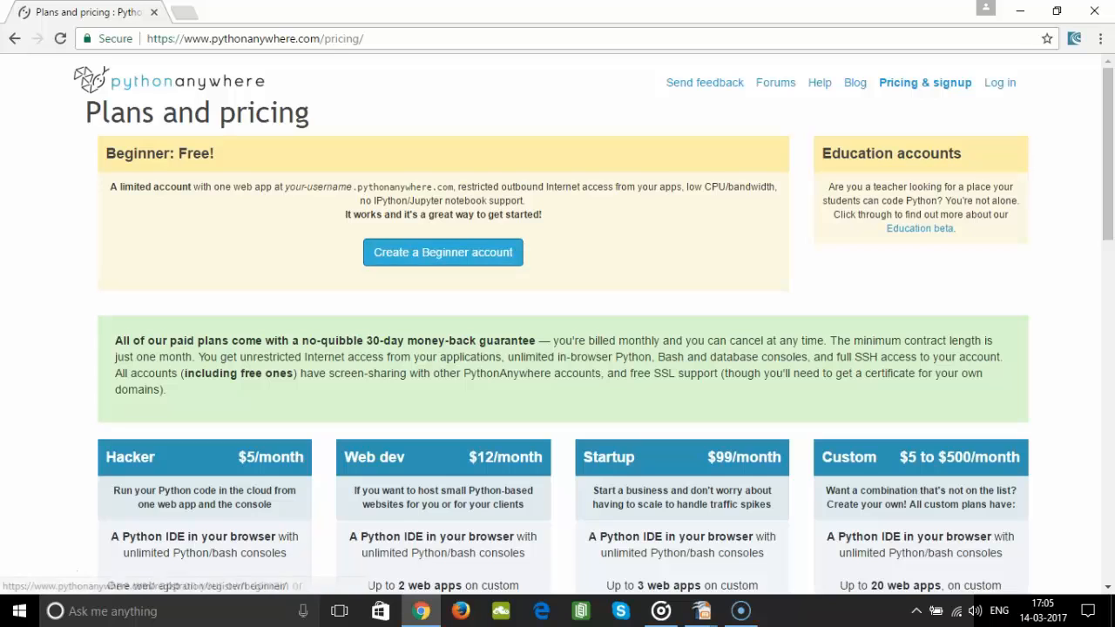
{"action": "mouse_move", "coordinate": [443, 250]}
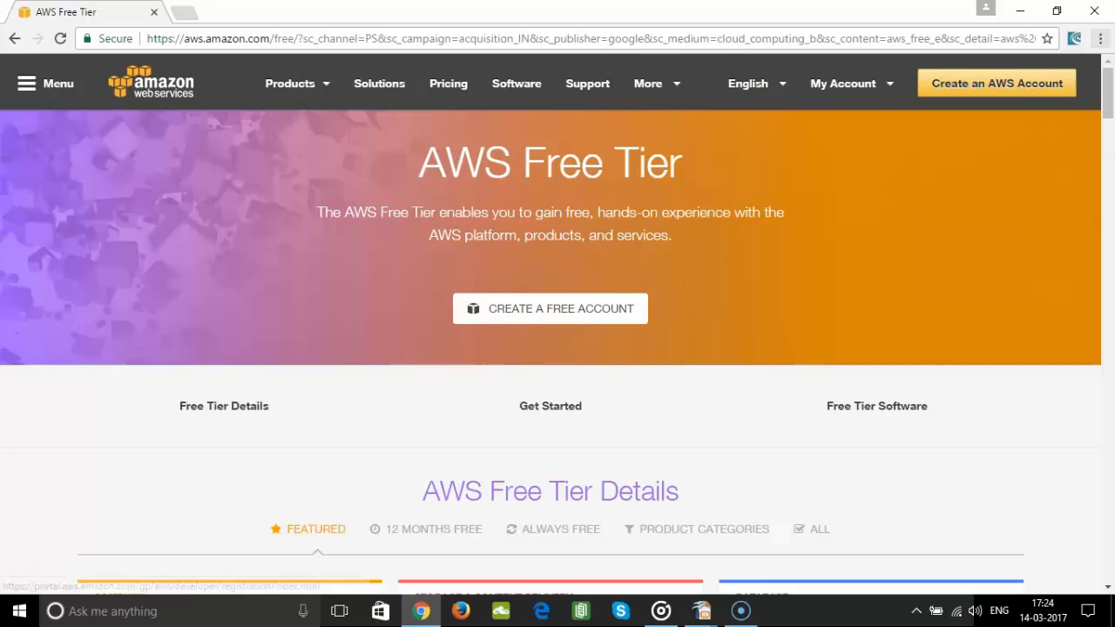
{"action": "mouse_move", "coordinate": [550, 308]}
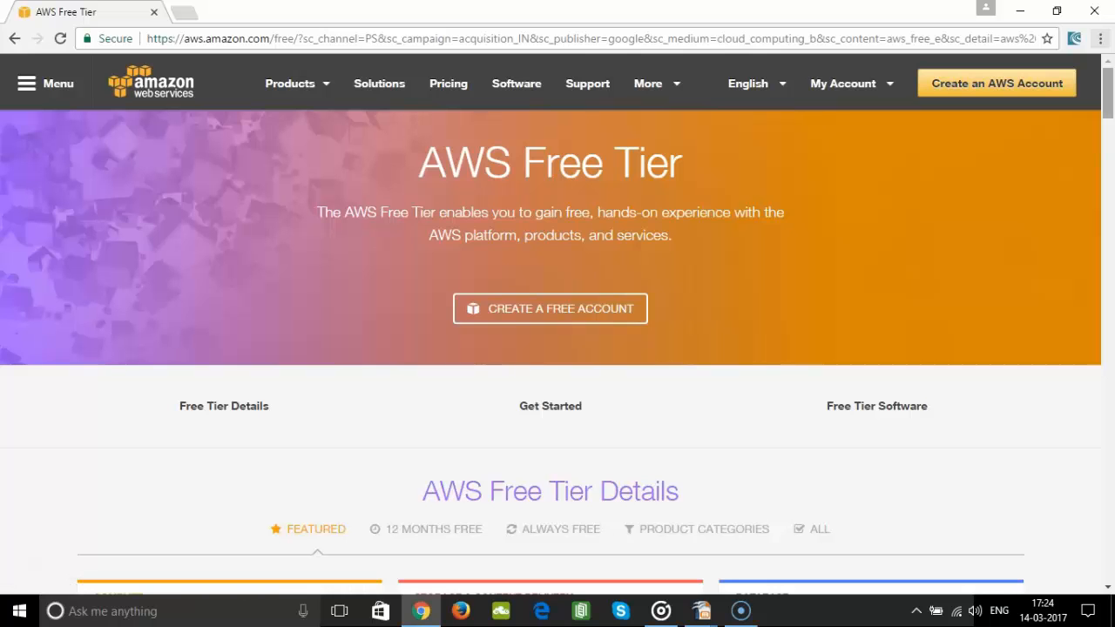
{"action": "scroll", "scroll_direction": "down", "scroll_amount": 3}
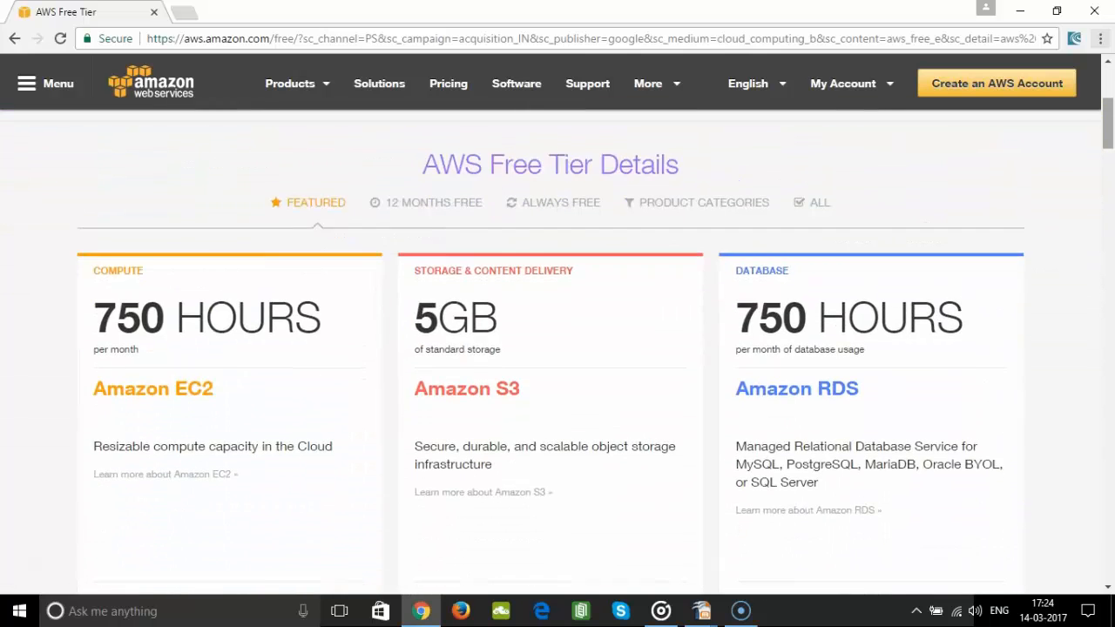
{"action": "scroll", "scroll_direction": "down", "scroll_amount": 3}
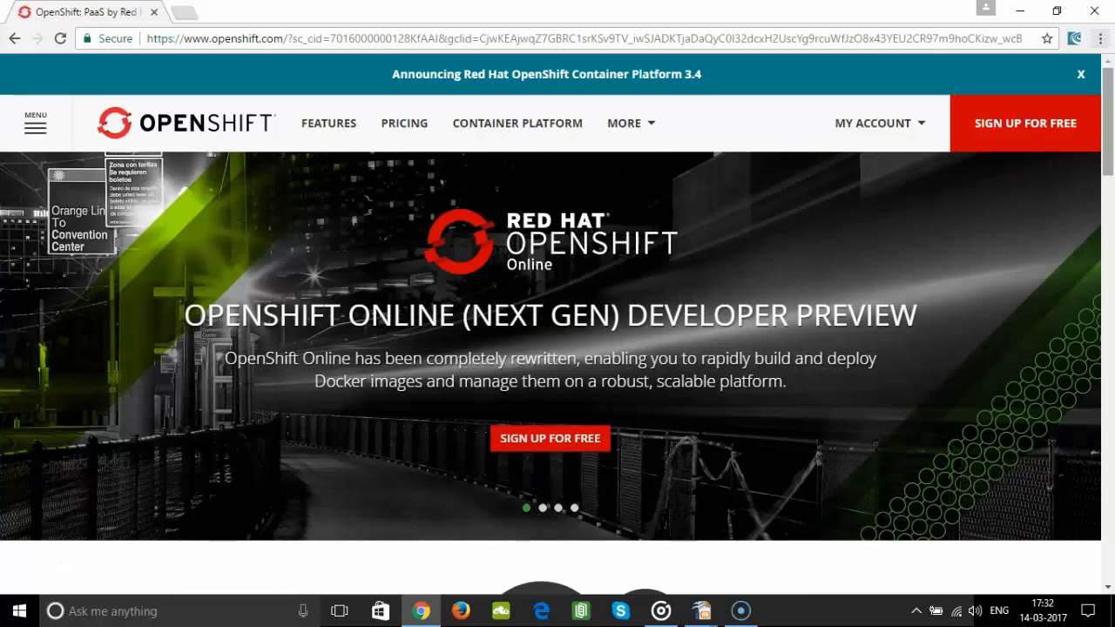
{"action": "scroll", "scroll_direction": "down", "scroll_amount": 3}
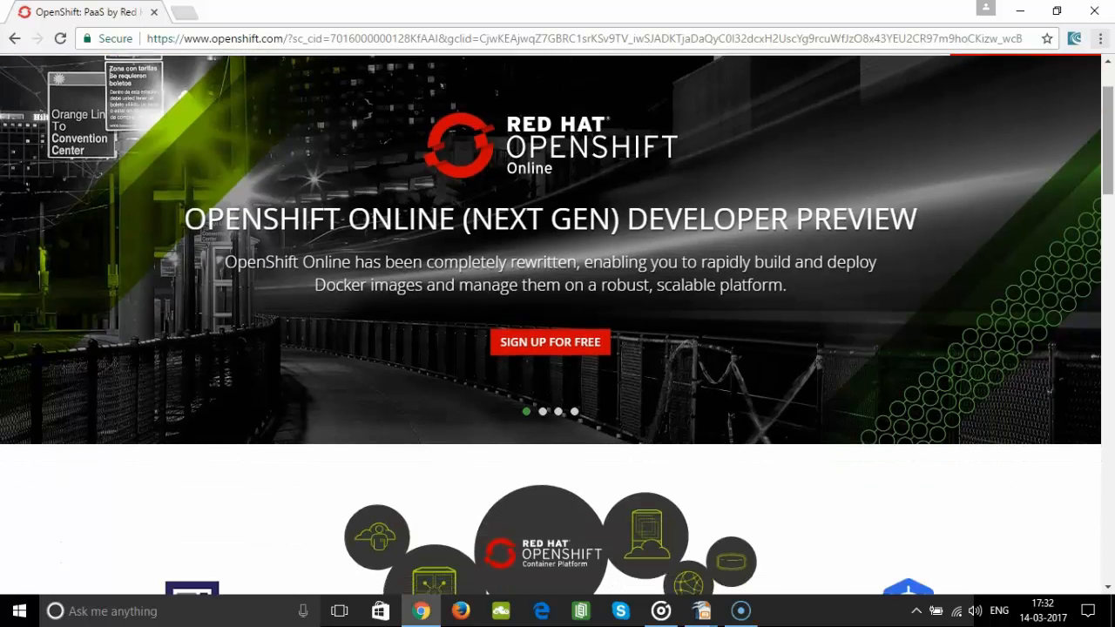
{"action": "scroll", "scroll_direction": "down", "scroll_amount": 3}
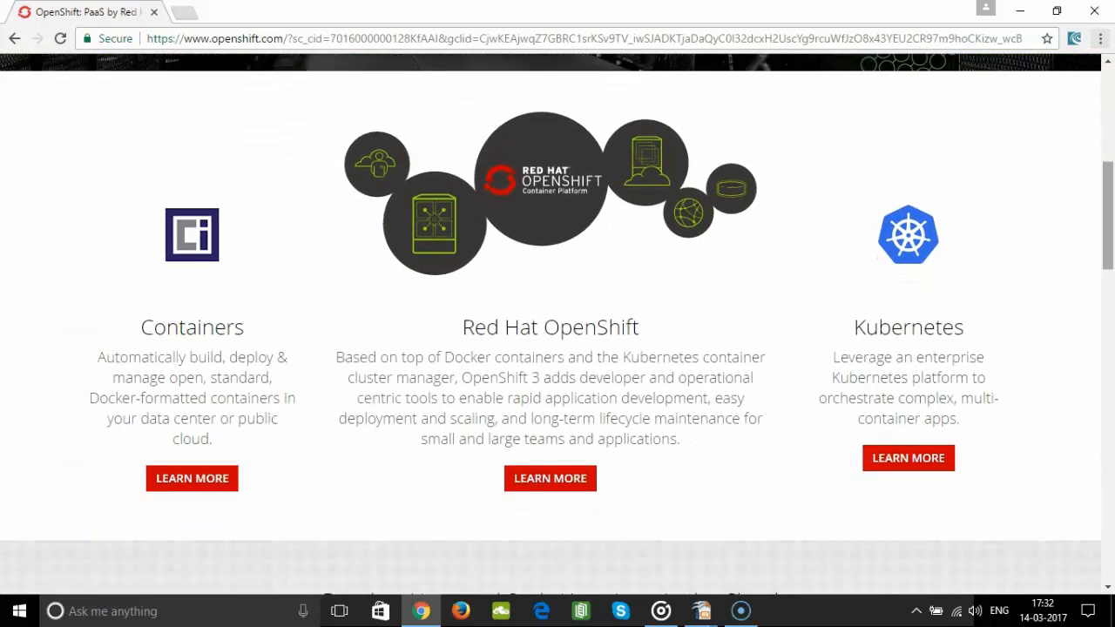
{"action": "scroll", "scroll_direction": "down", "scroll_amount": 3}
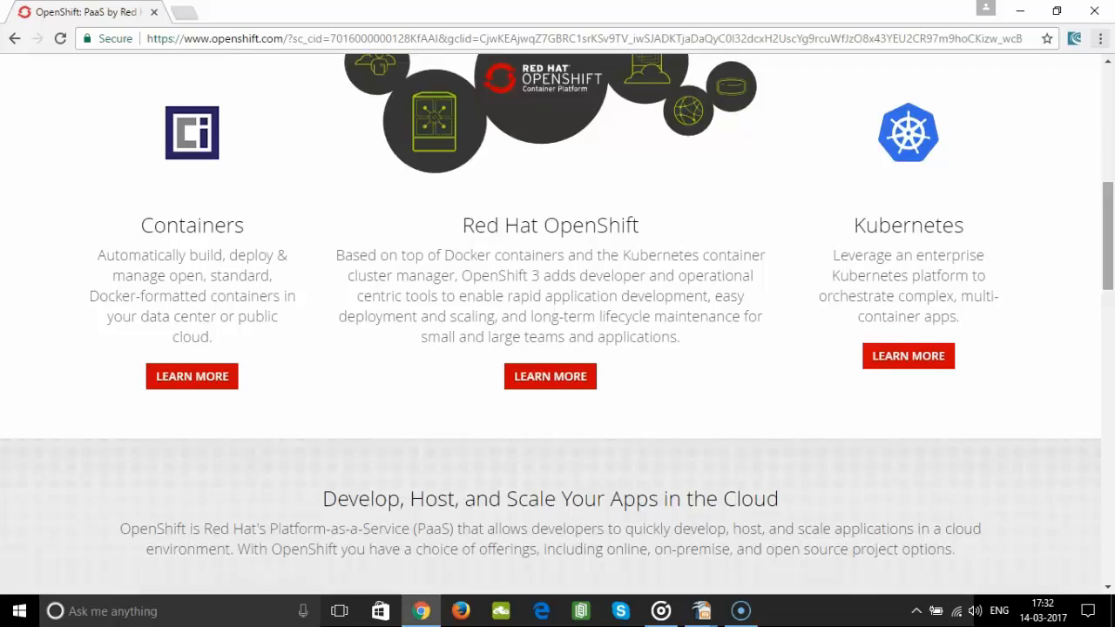
{"action": "scroll", "scroll_direction": "down", "scroll_amount": 3}
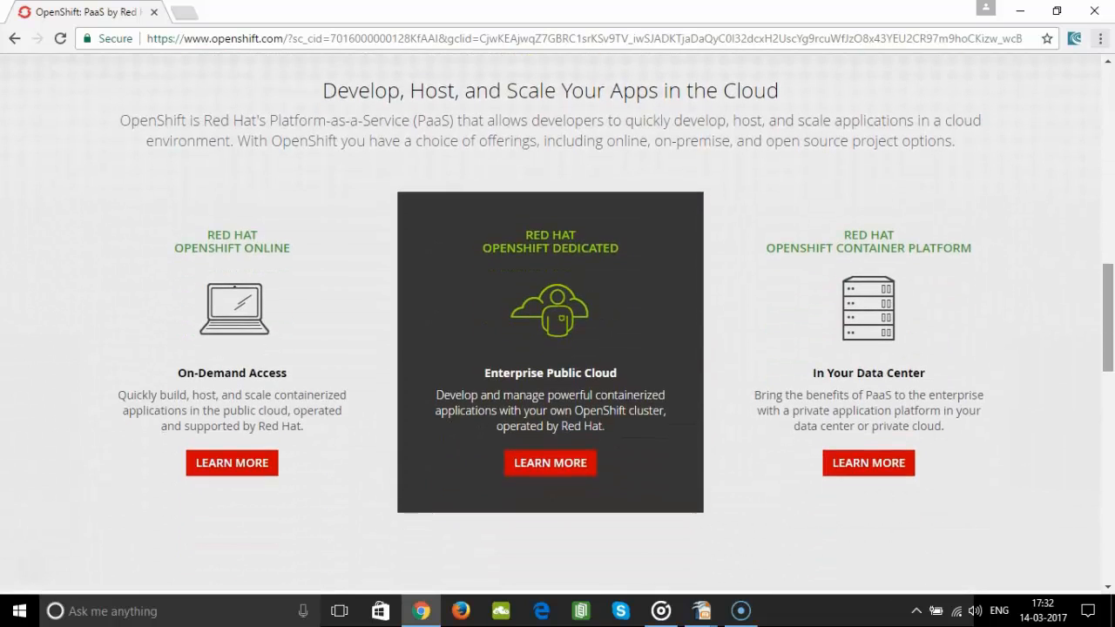
{"action": "scroll", "scroll_direction": "down", "scroll_amount": 3}
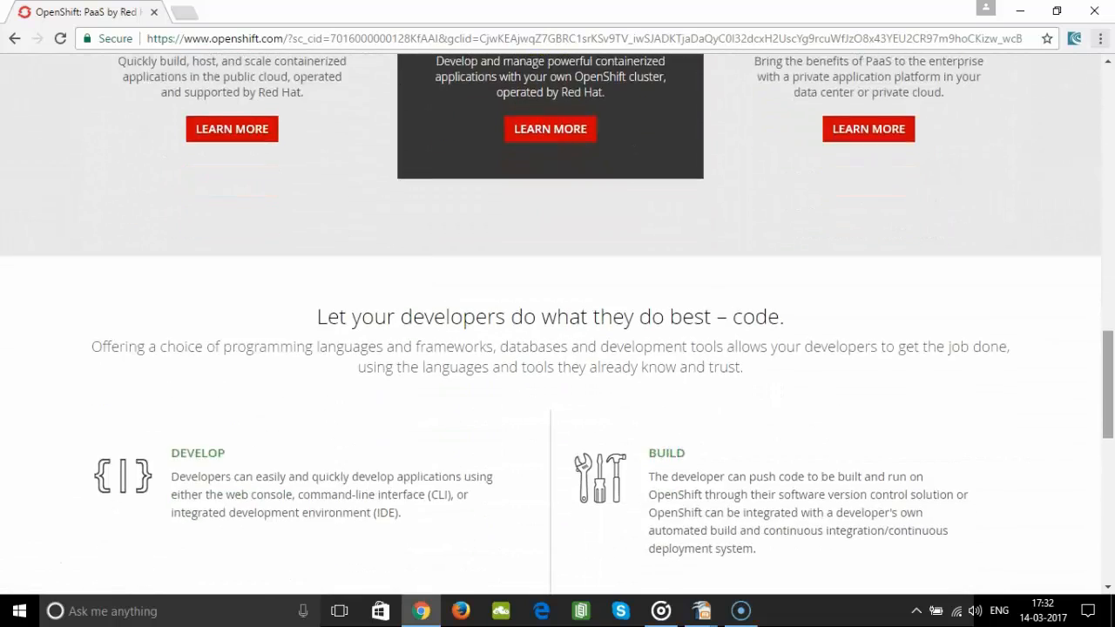
{"action": "scroll", "scroll_direction": "down", "scroll_amount": 3}
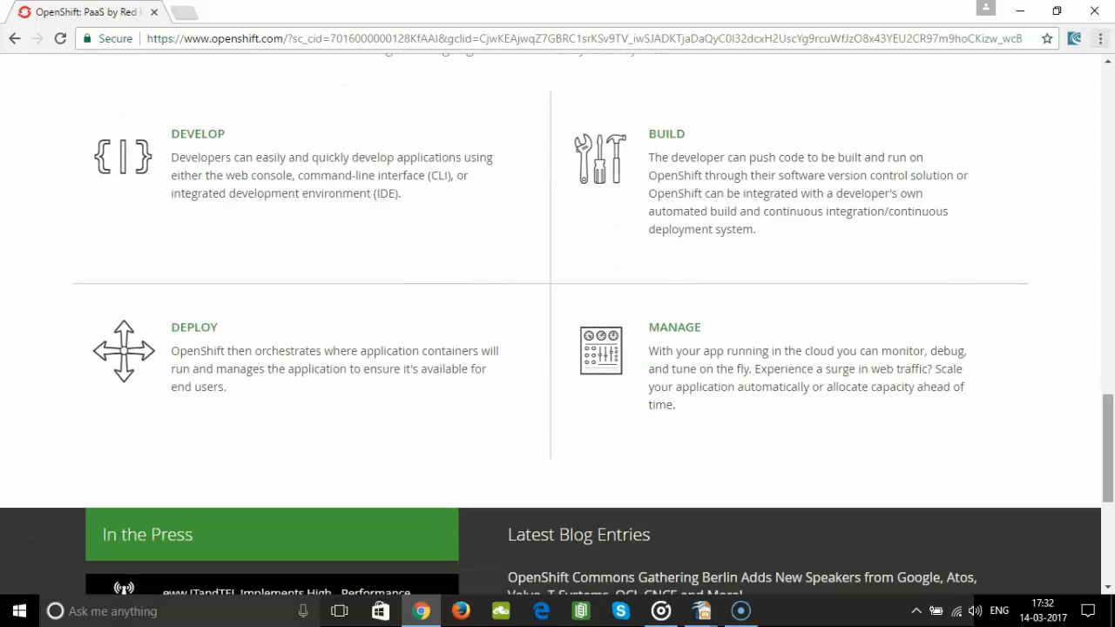
{"action": "scroll", "scroll_direction": "down", "scroll_amount": 3}
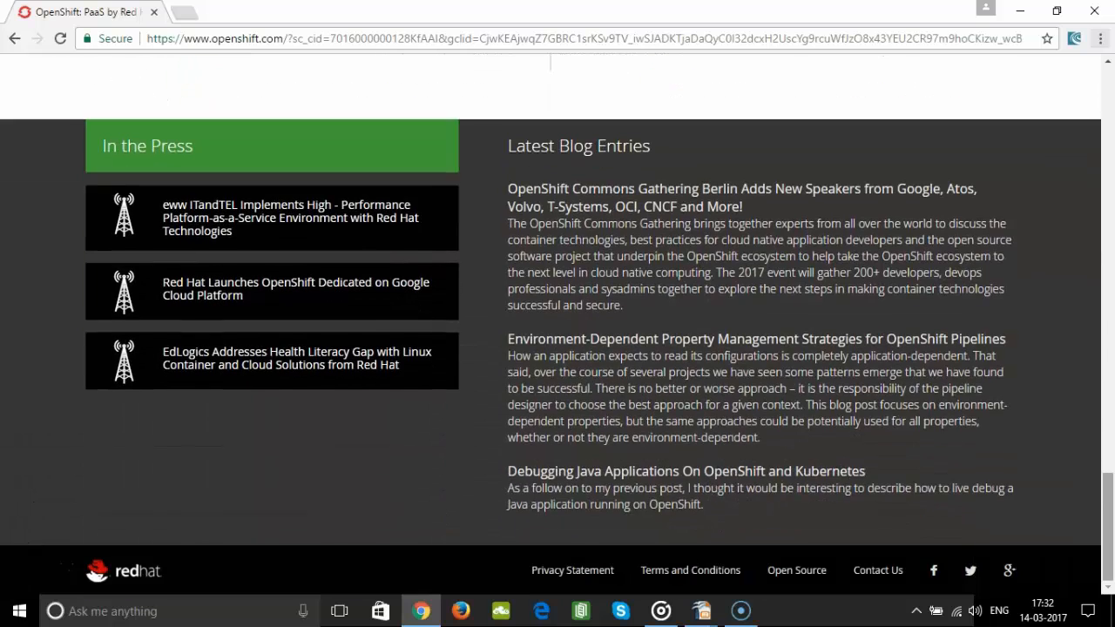
{"action": "scroll", "scroll_direction": "up", "scroll_amount": 3}
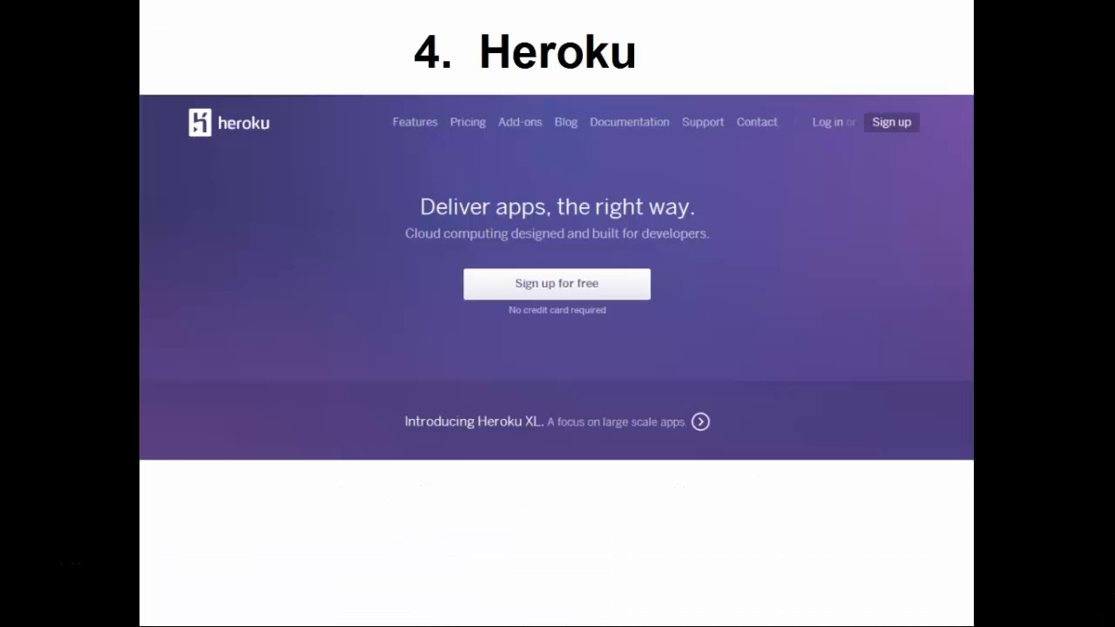
- Pause the Node demo video in Heroku's 'Work with the language you already love' section
{"action": "left_click", "coordinate": [557, 282]}
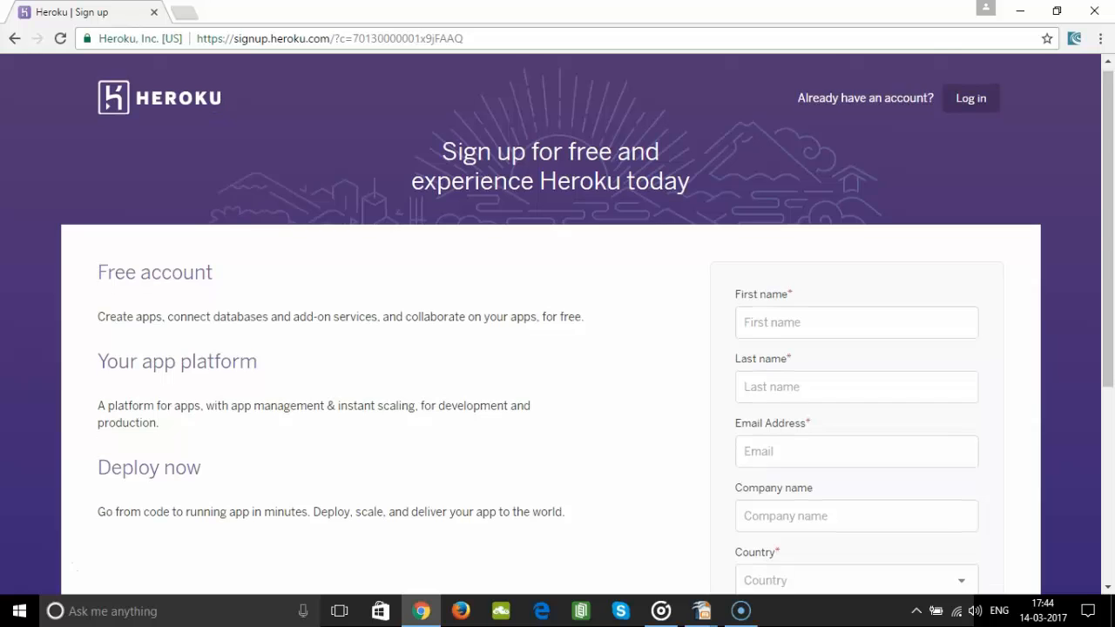
{"action": "scroll", "scroll_direction": "down", "scroll_amount": 3}
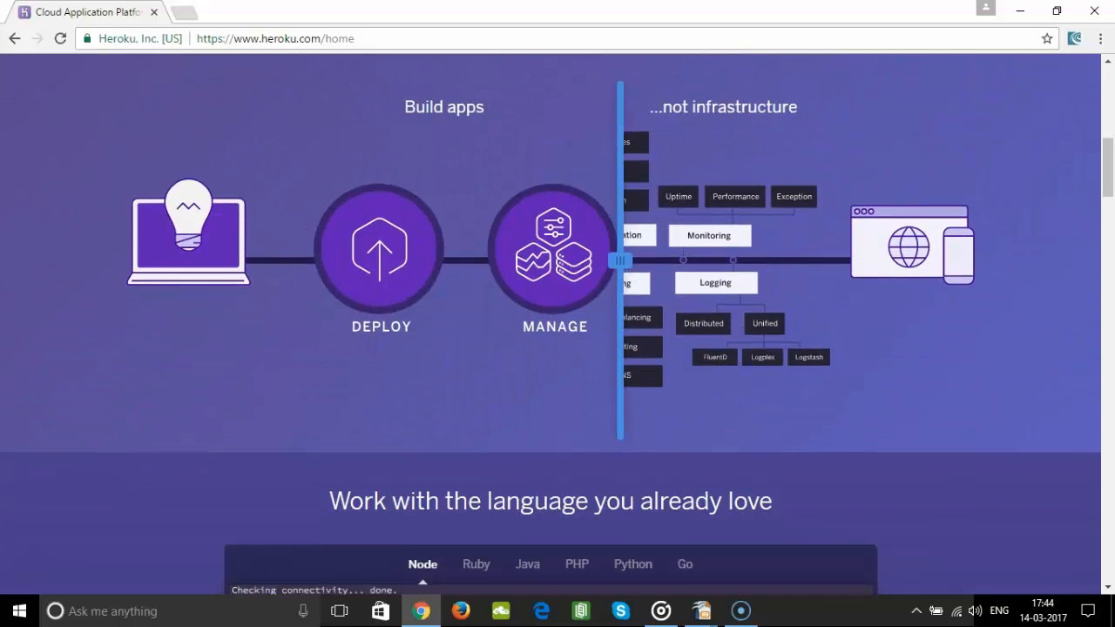
{"action": "scroll", "scroll_direction": "down", "scroll_amount": 3}
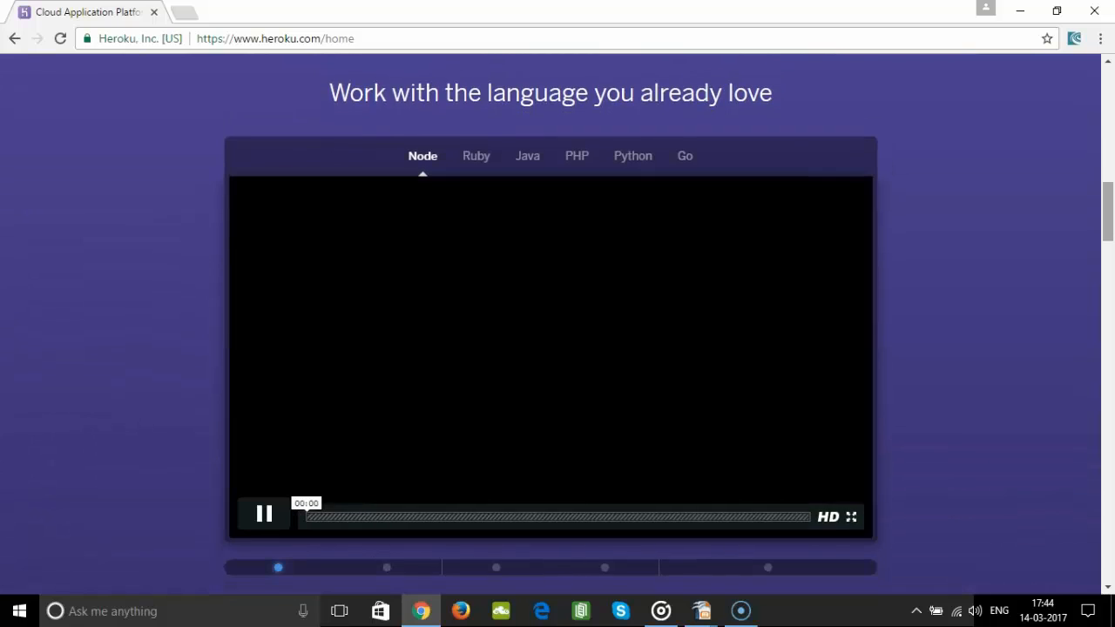
{"action": "left_click", "coordinate": [265, 512]}
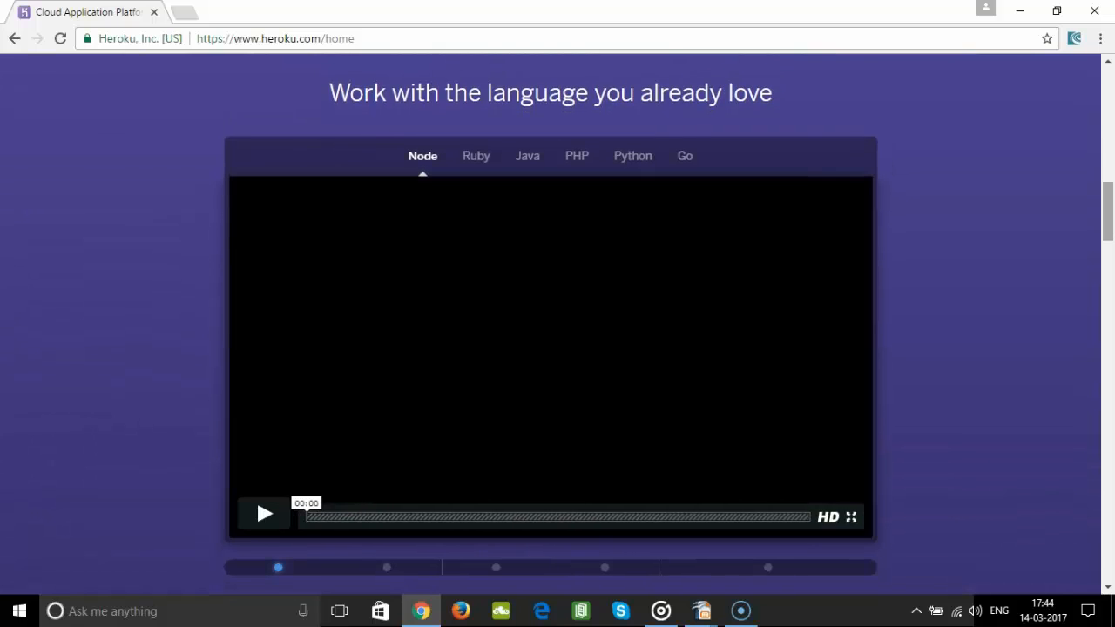
- Leave the Heroku homepage and navigate on to the eApps hosting site
{"action": "scroll", "scroll_direction": "down", "scroll_amount": 3}
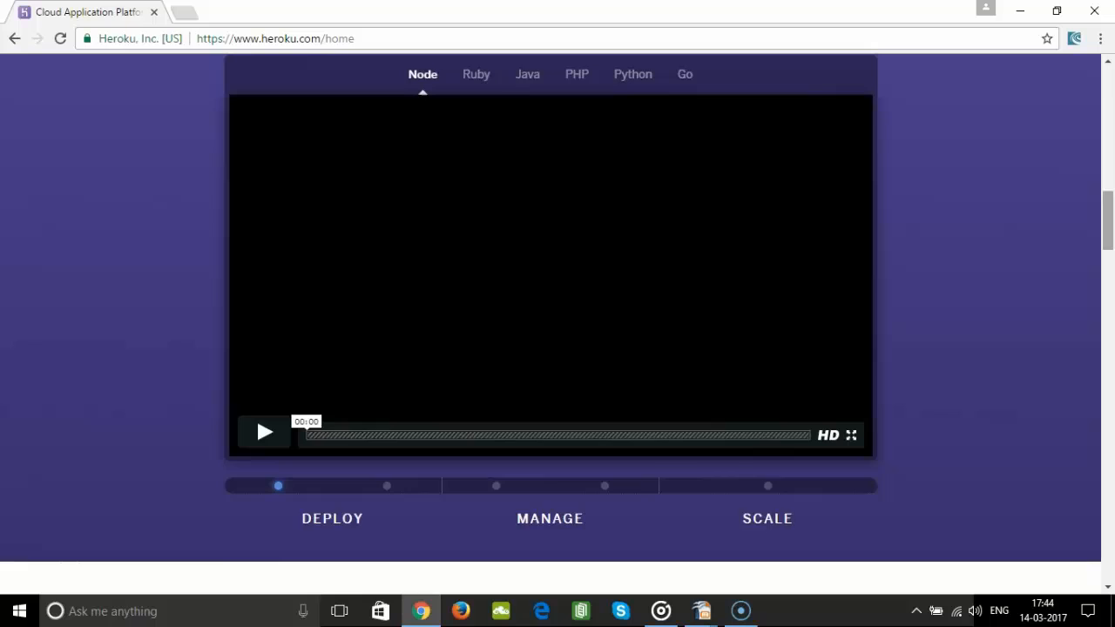
{"action": "left_click", "coordinate": [632, 73]}
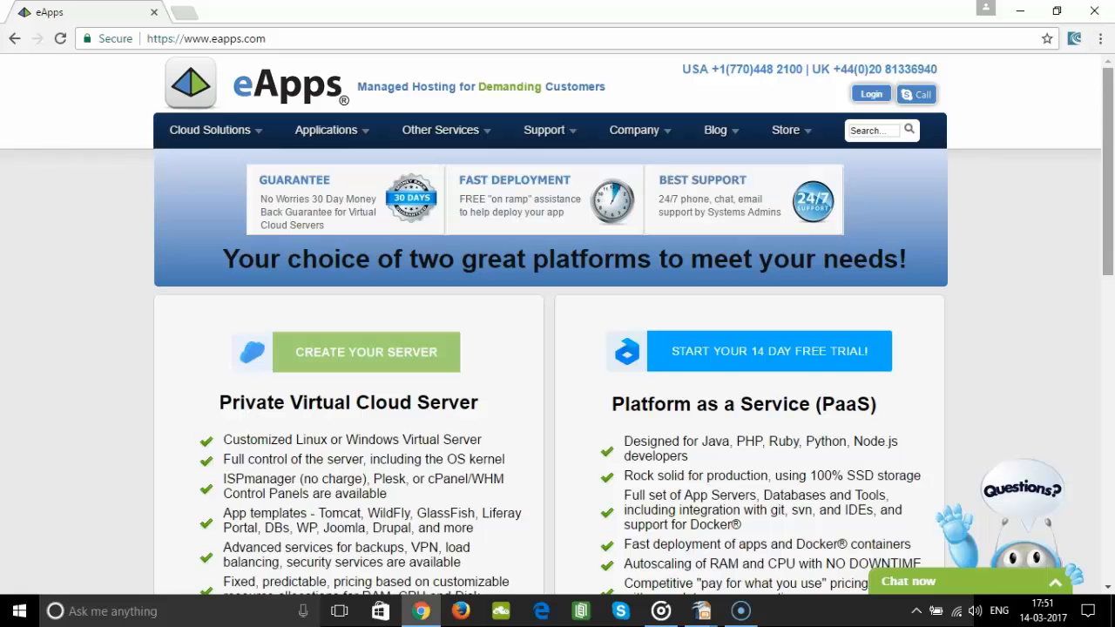
{"action": "scroll", "scroll_direction": "down", "scroll_amount": 3}
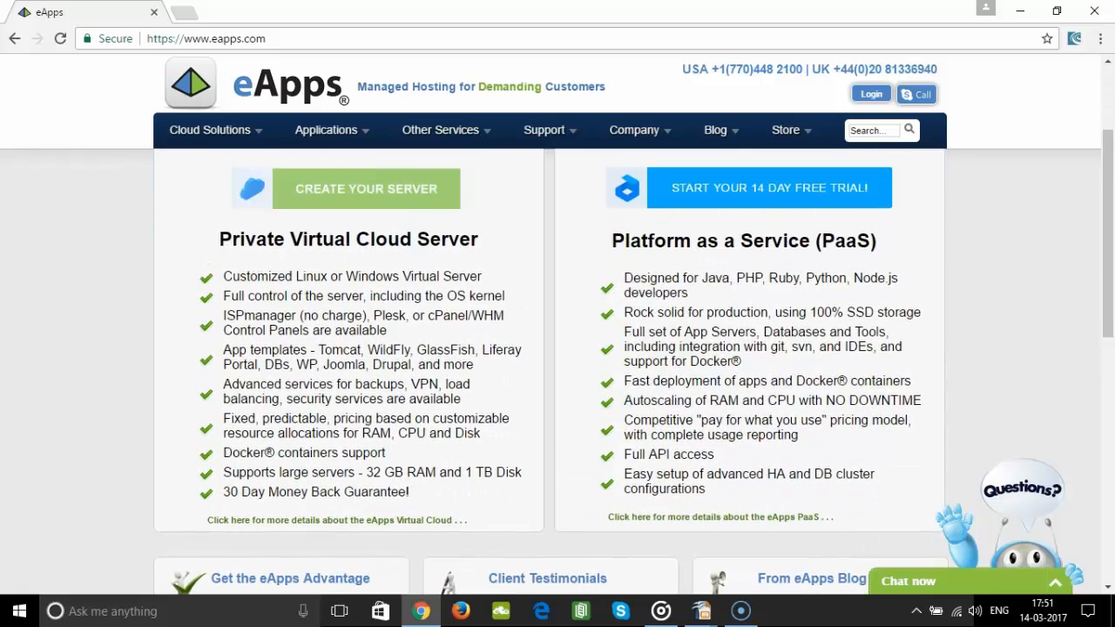
{"action": "scroll", "scroll_direction": "down", "scroll_amount": 3}
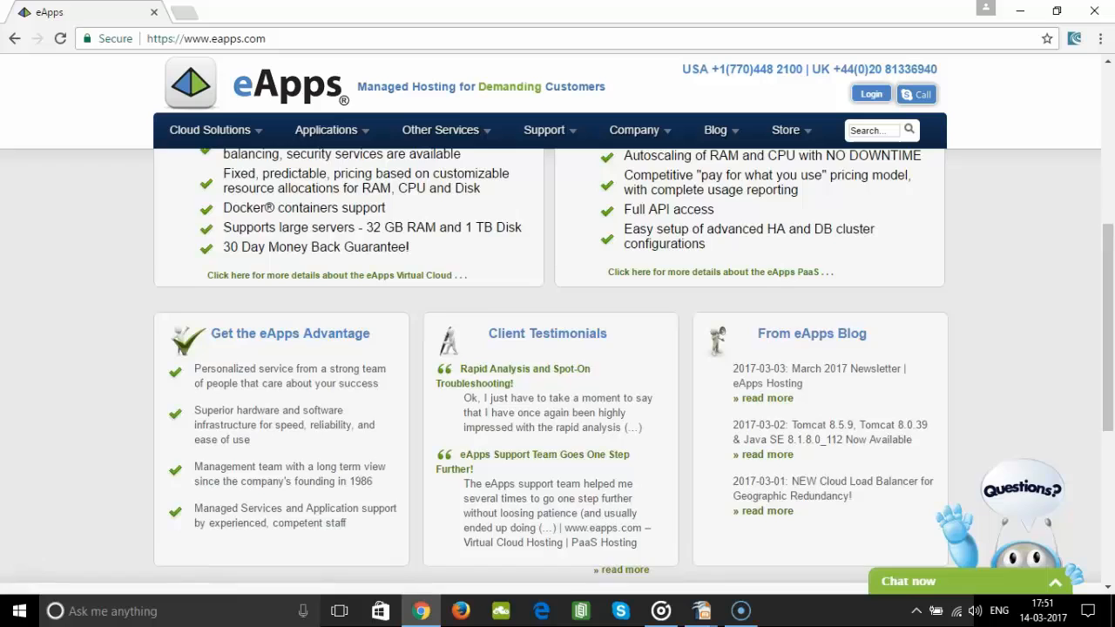
{"action": "scroll", "scroll_direction": "down", "scroll_amount": 3}
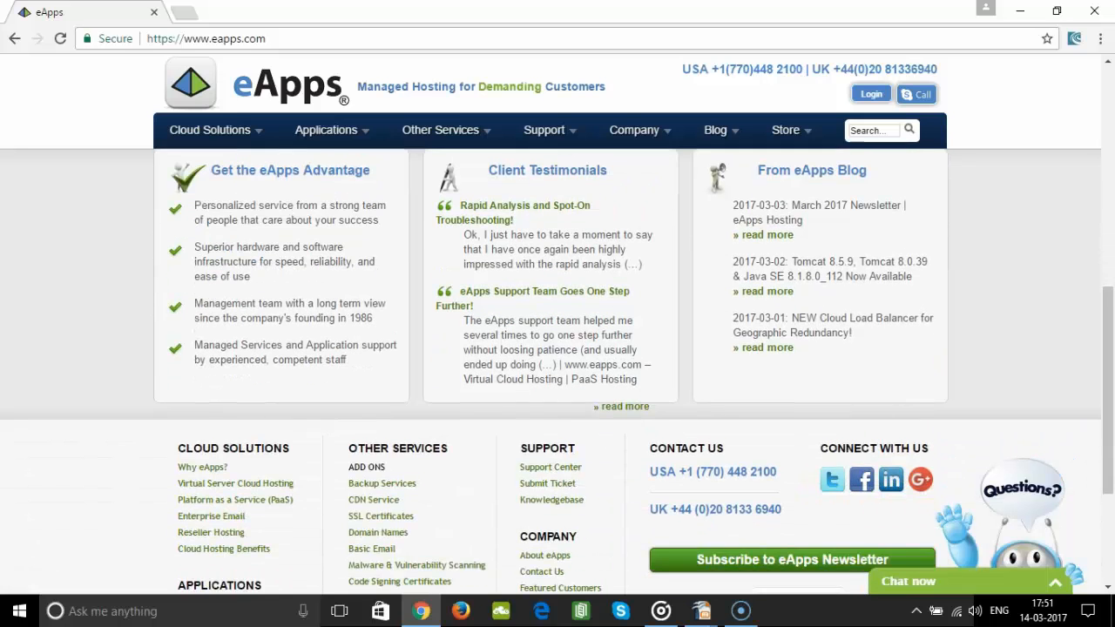
{"action": "scroll", "scroll_direction": "down", "scroll_amount": 3}
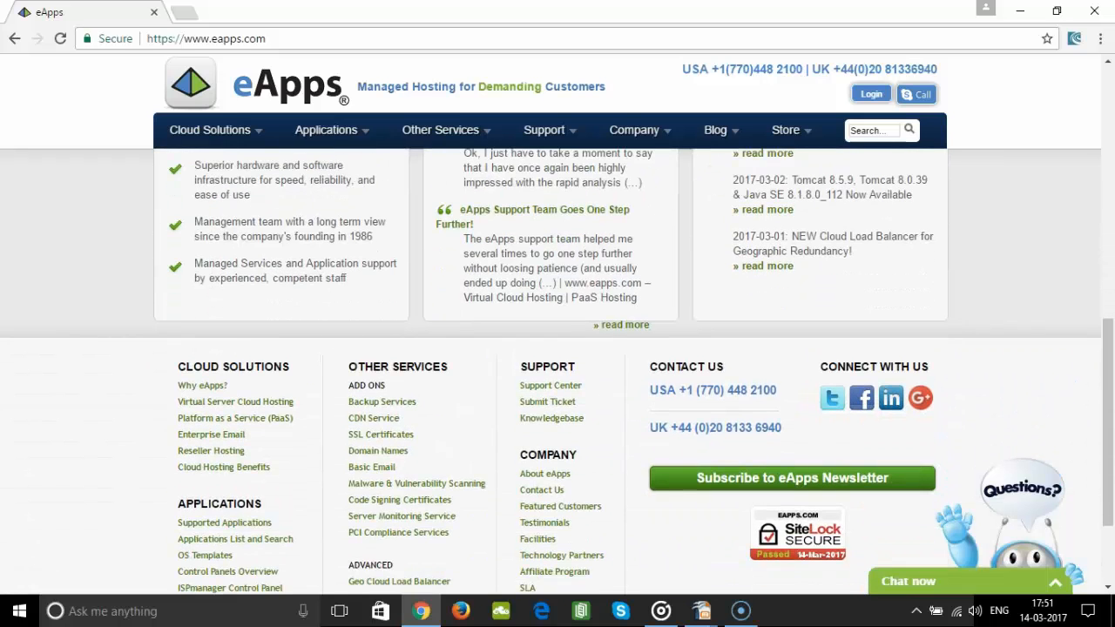
{"action": "scroll", "scroll_direction": "down", "scroll_amount": 3}
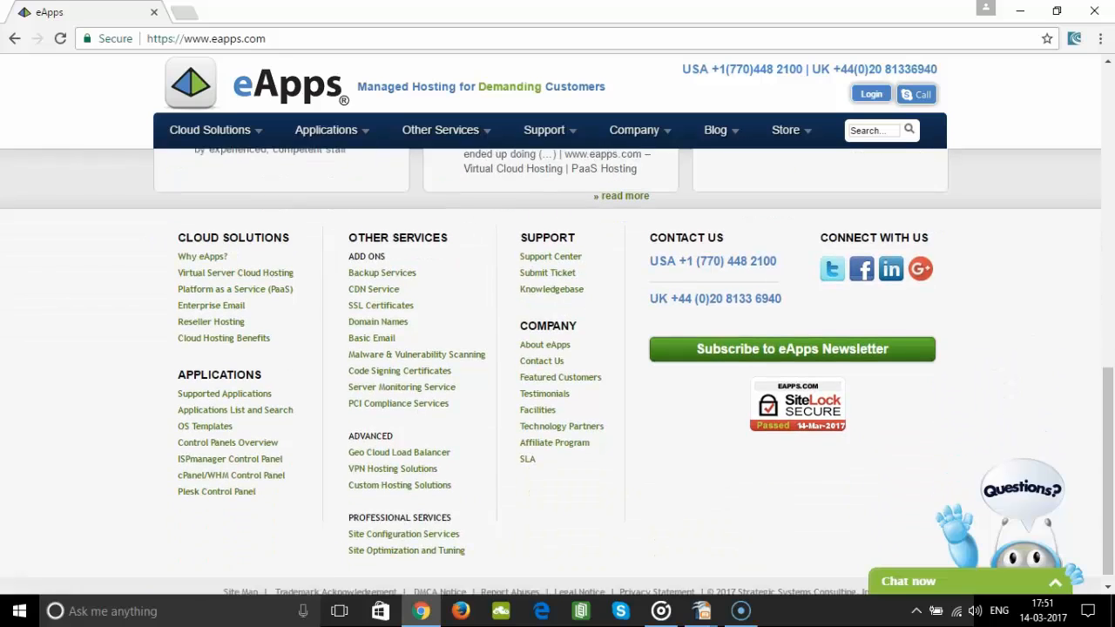
{"action": "scroll", "scroll_direction": "down", "scroll_amount": 3}
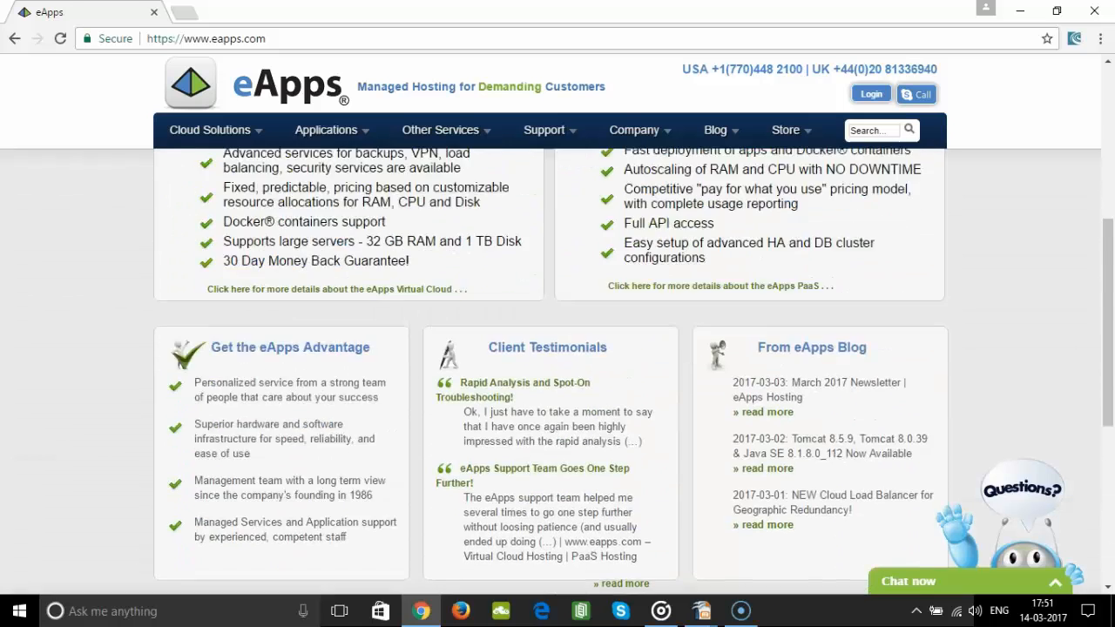
{"action": "scroll", "scroll_direction": "up", "scroll_amount": 3}
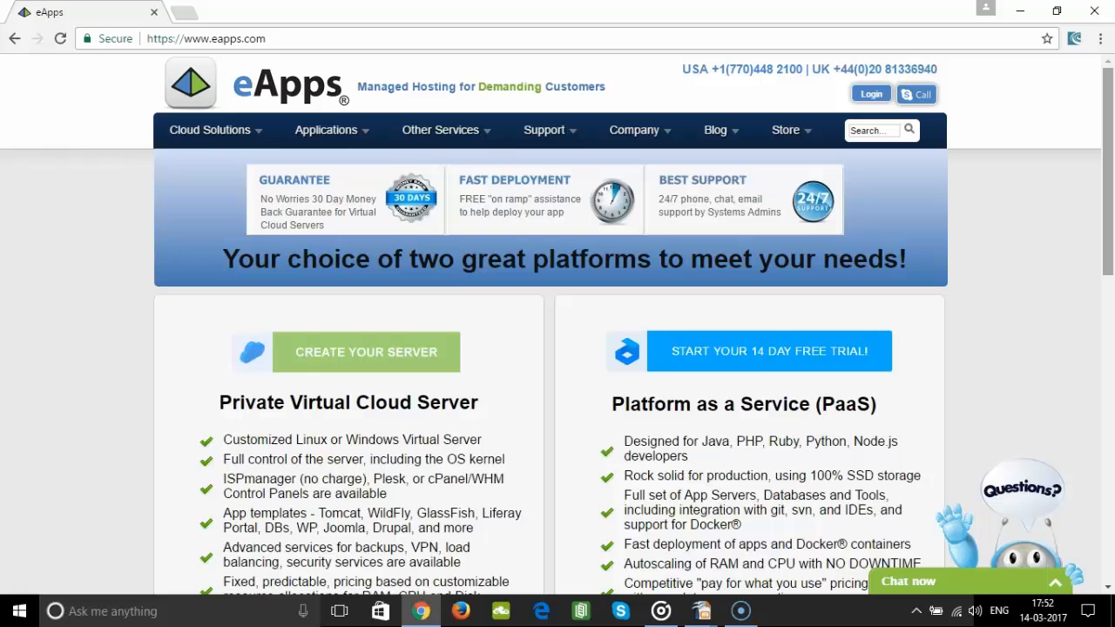
{"action": "scroll", "scroll_direction": "down", "scroll_amount": 3}
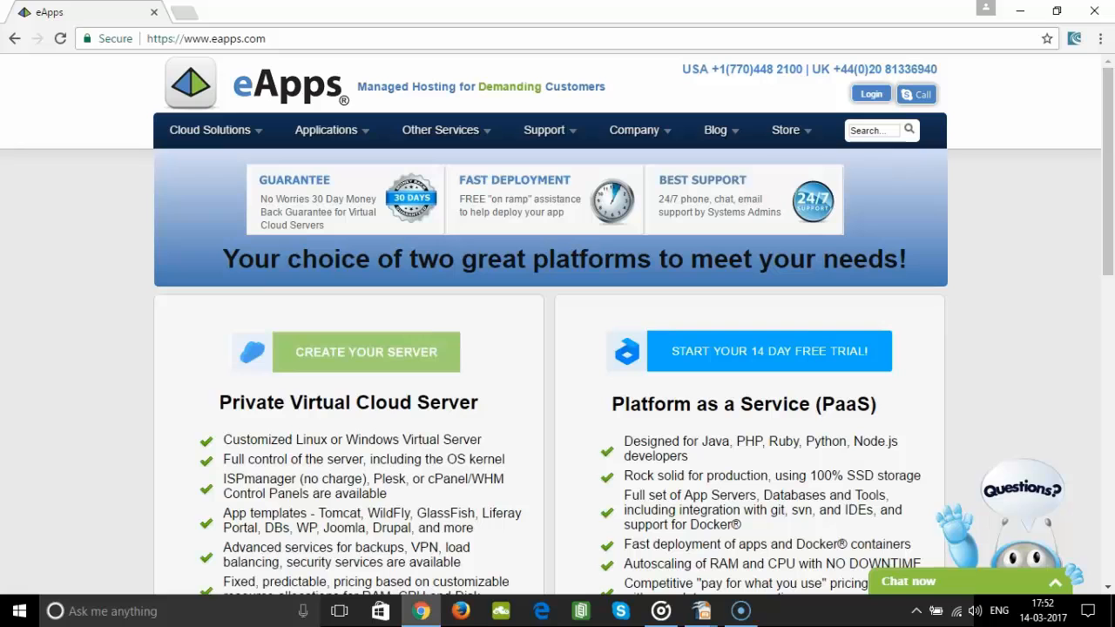
{"action": "scroll", "scroll_direction": "down", "scroll_amount": 3}
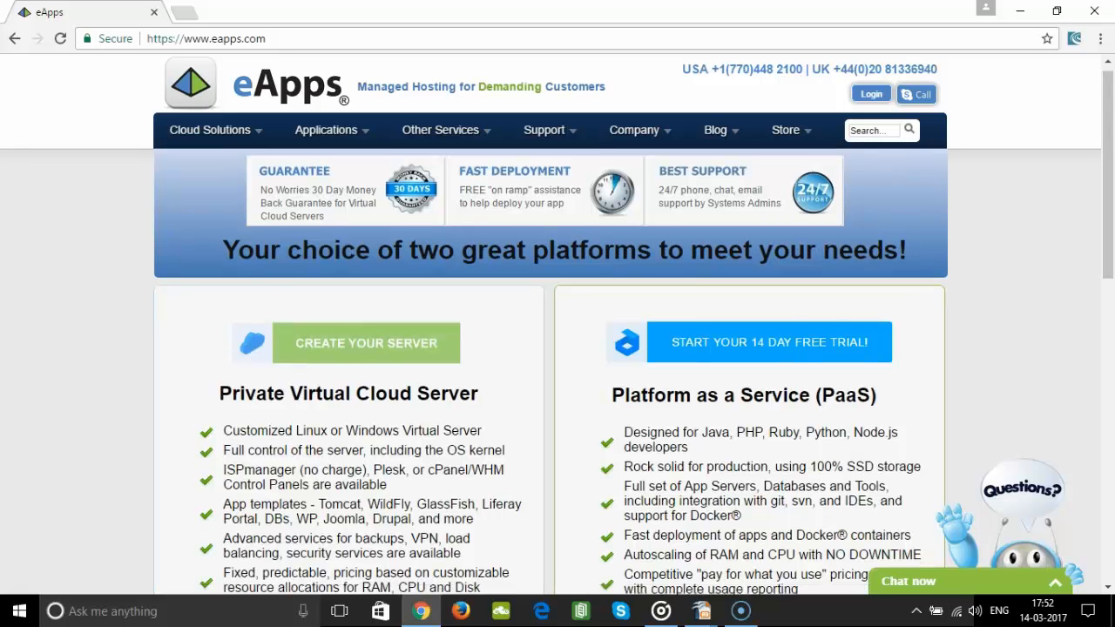
{"action": "scroll", "scroll_direction": "down", "scroll_amount": 3}
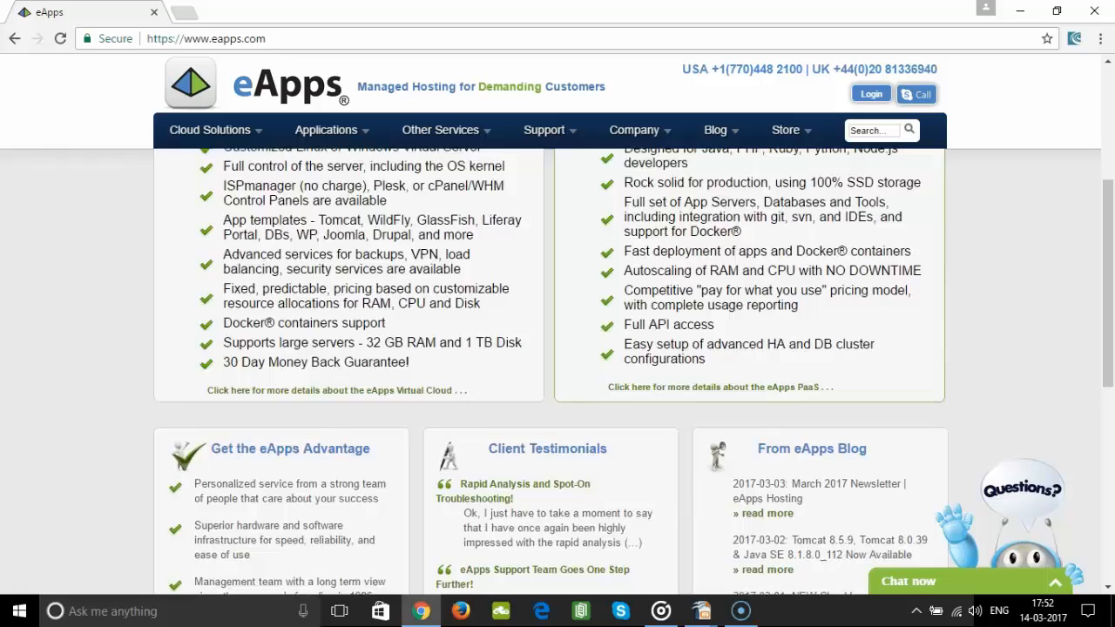
{"action": "scroll", "scroll_direction": "up", "scroll_amount": 3}
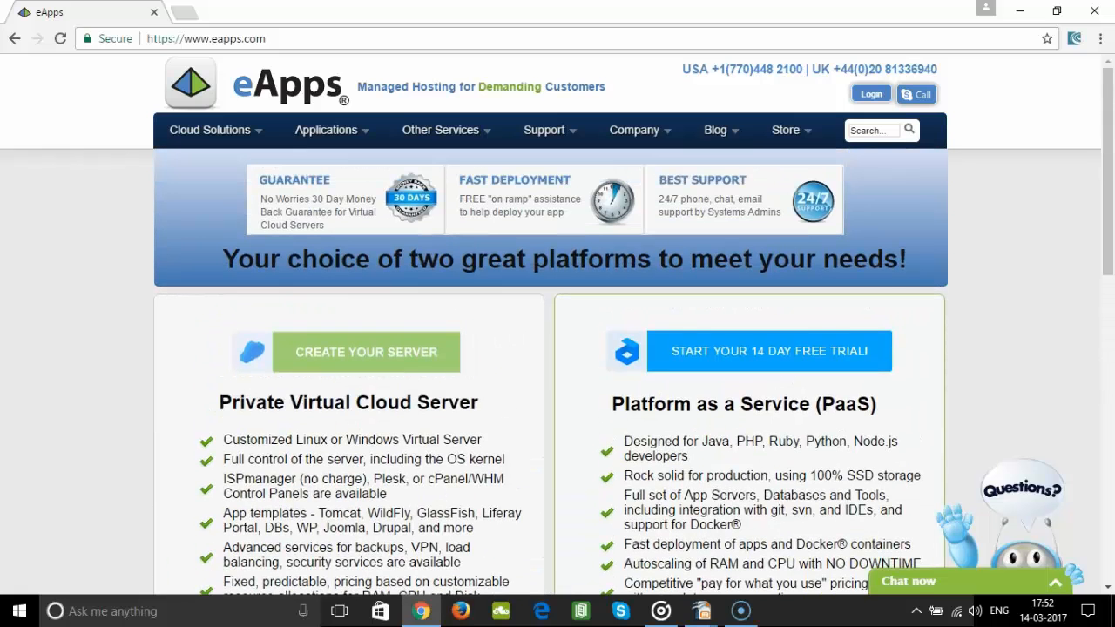